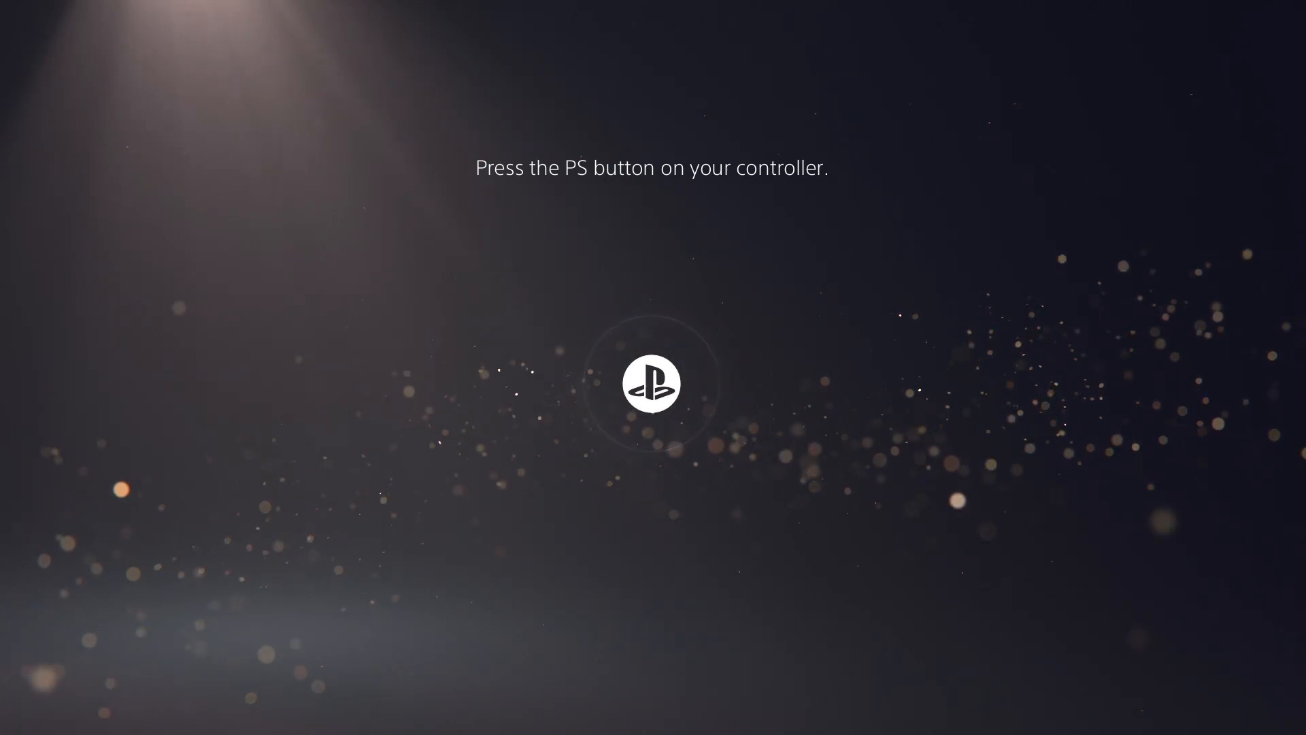
Wake the console with the PS button and sign in as the first user profile
key(ps)
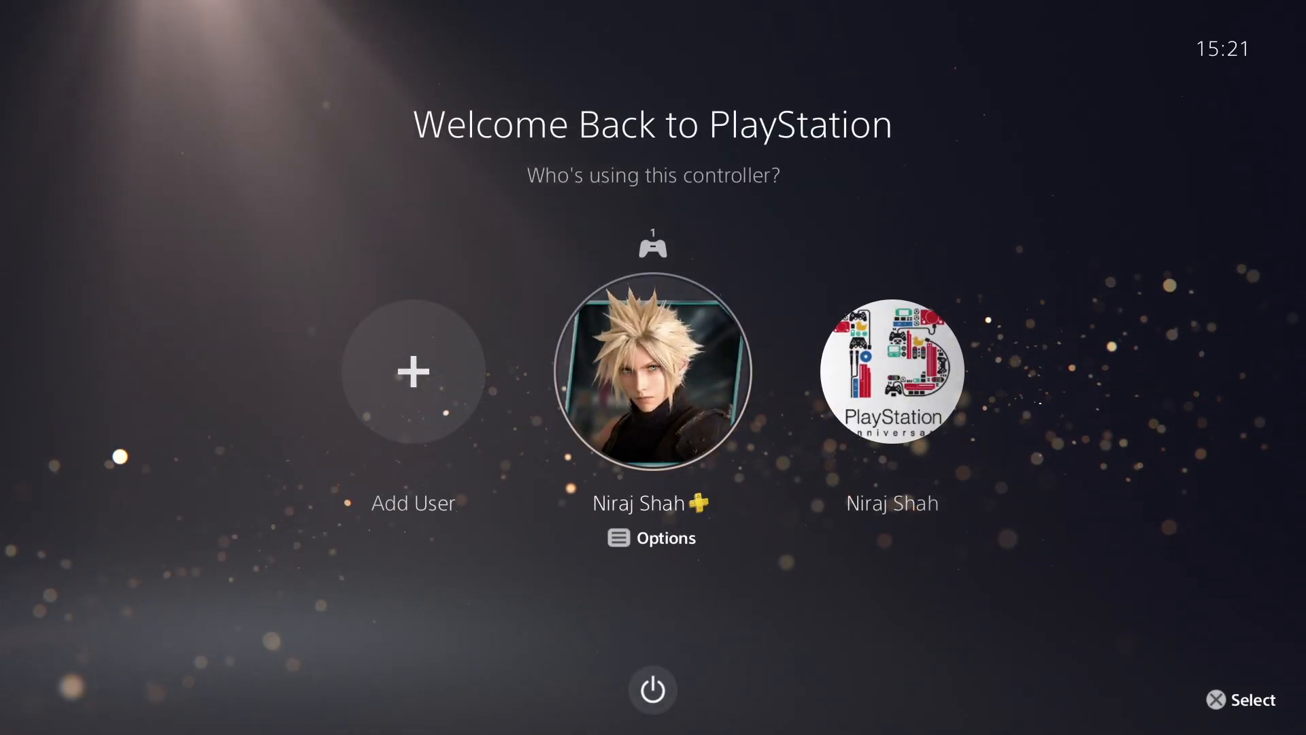
click(653, 373)
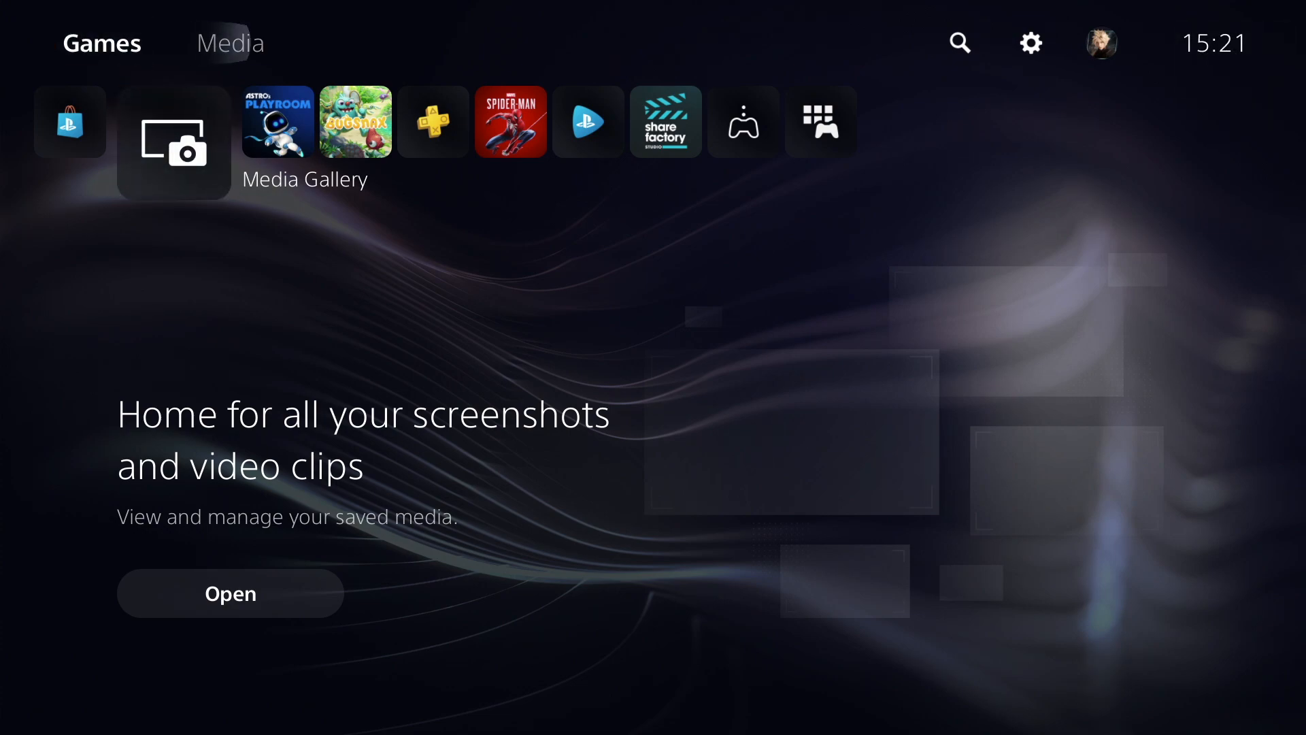
mouse_move(1030, 43)
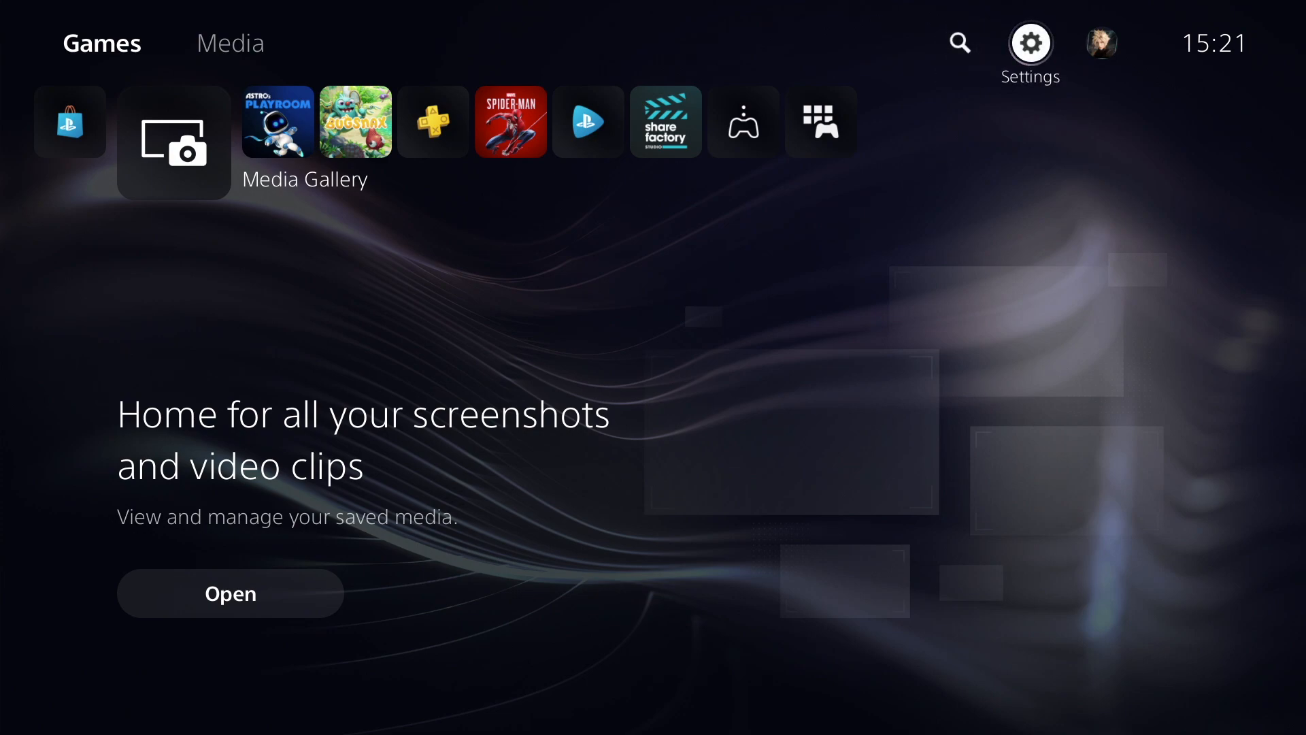
Go from Settings to Set Up Internet Connection so found Wi-Fi networks are listed
click(1029, 42)
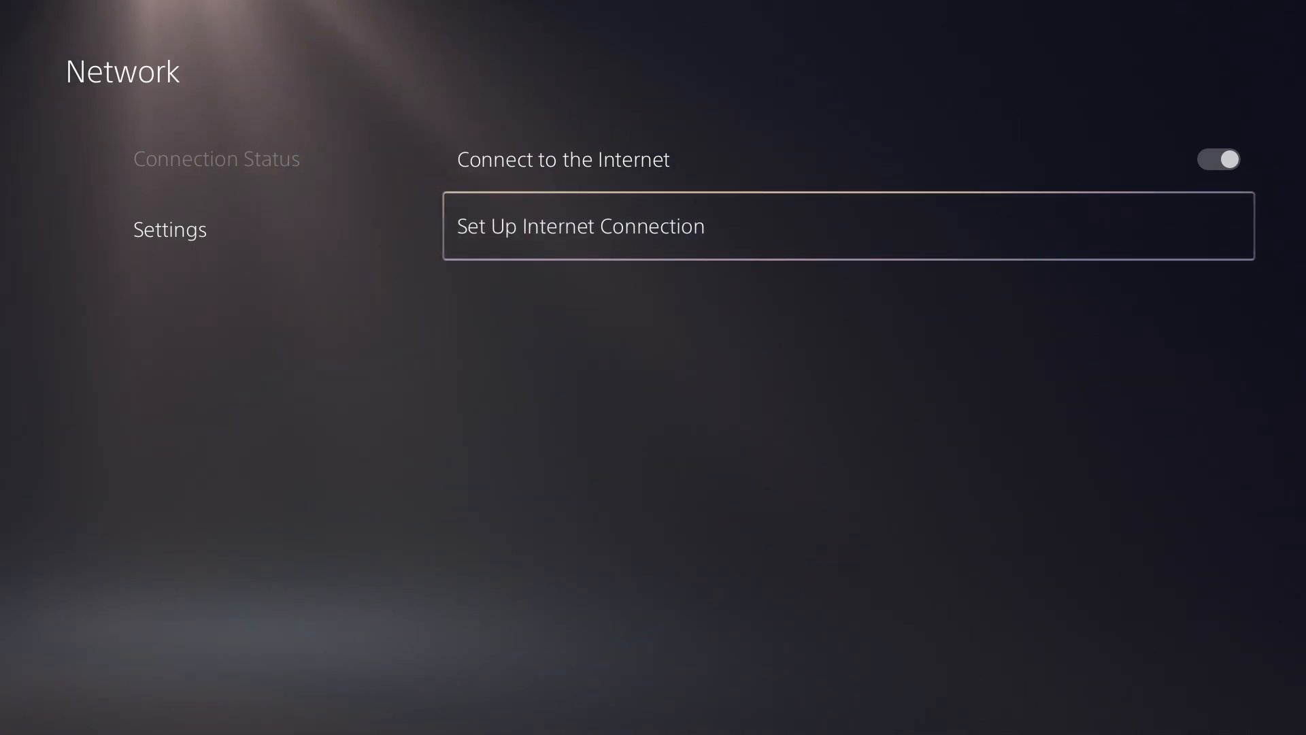
click(579, 225)
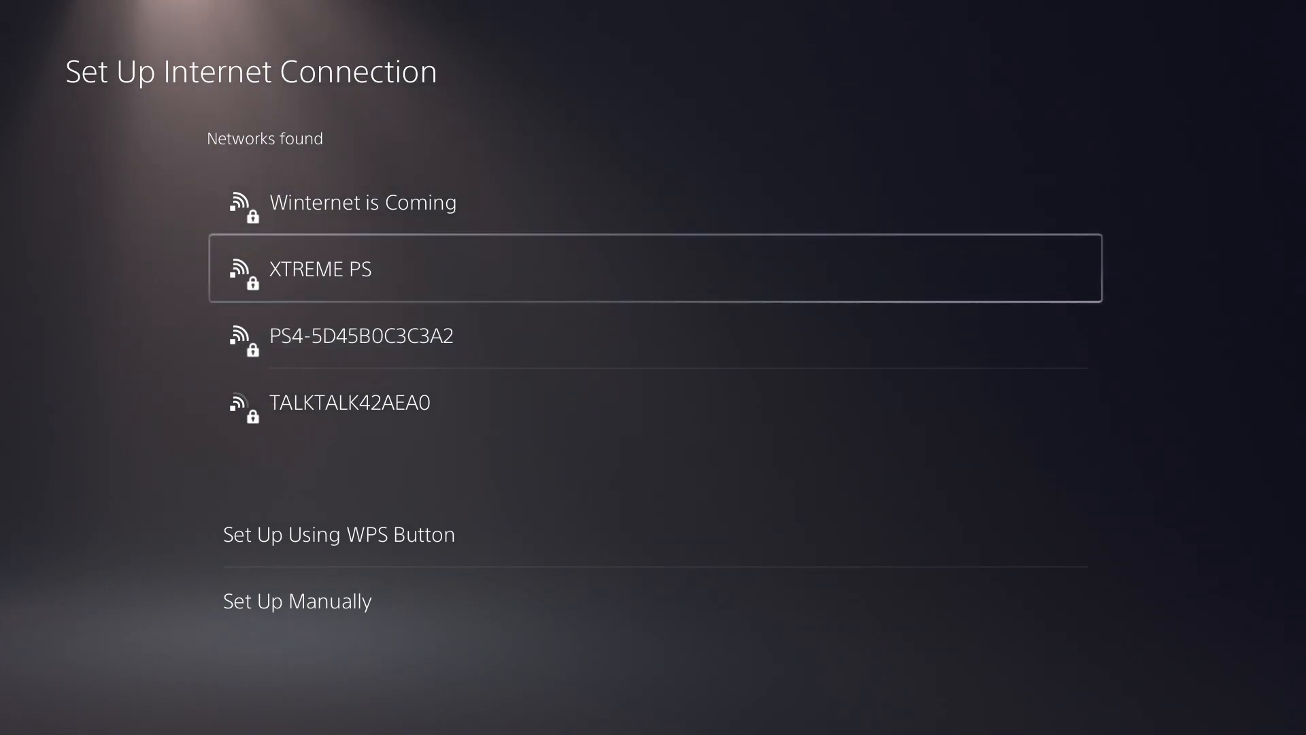
Select XTREME PS, enter its password on the on-screen keyboard and confirm to connect
key(Down)
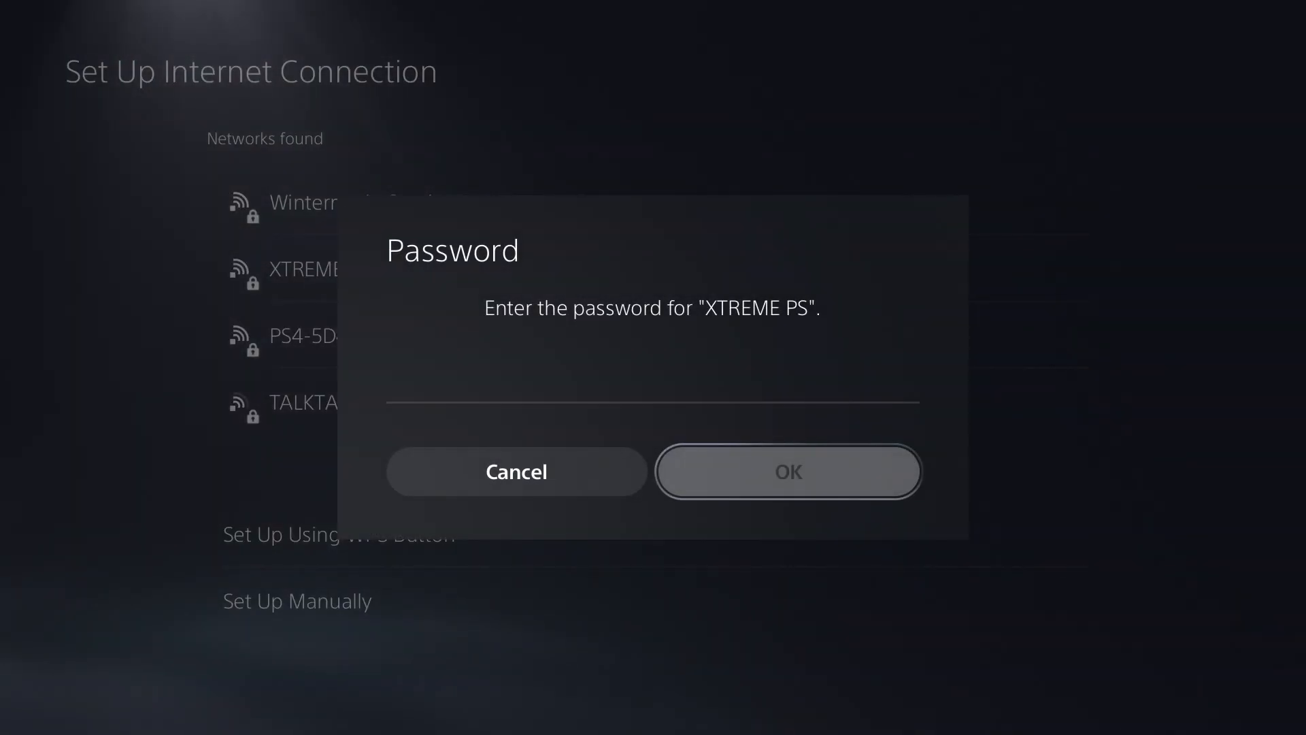
click(652, 377)
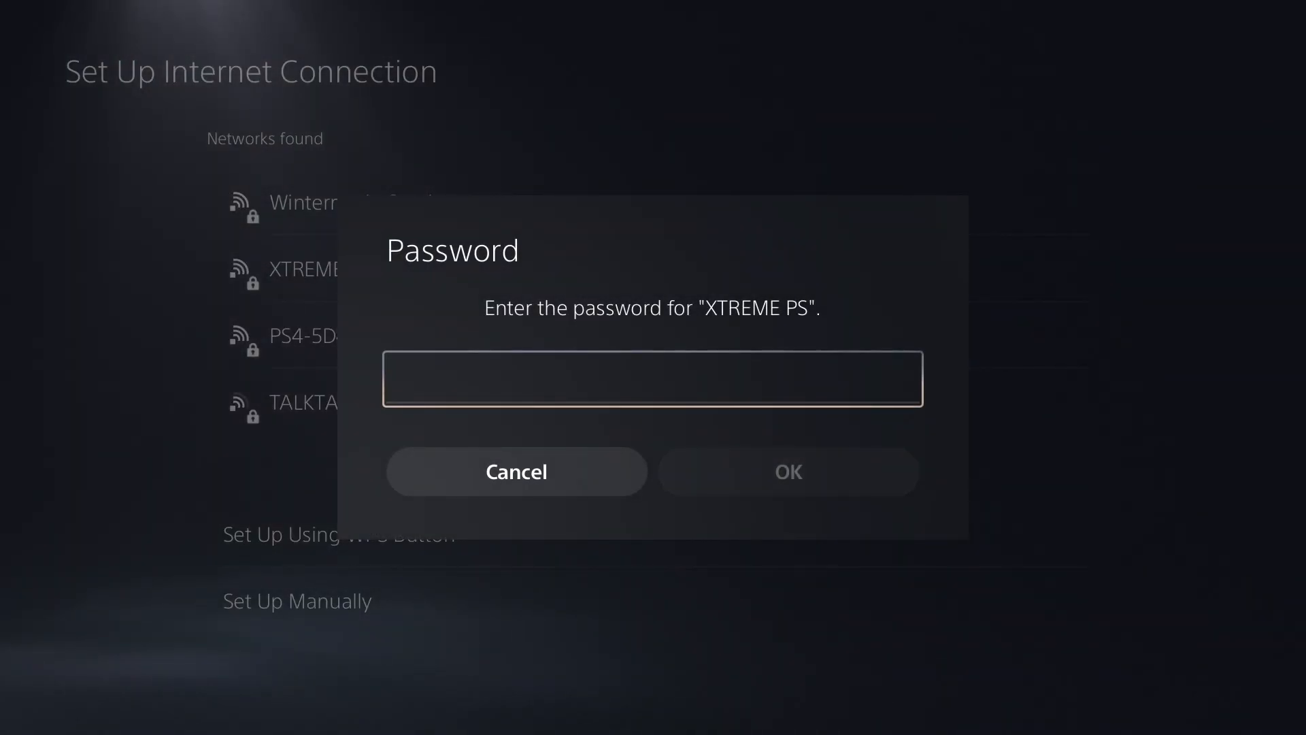
click(652, 379)
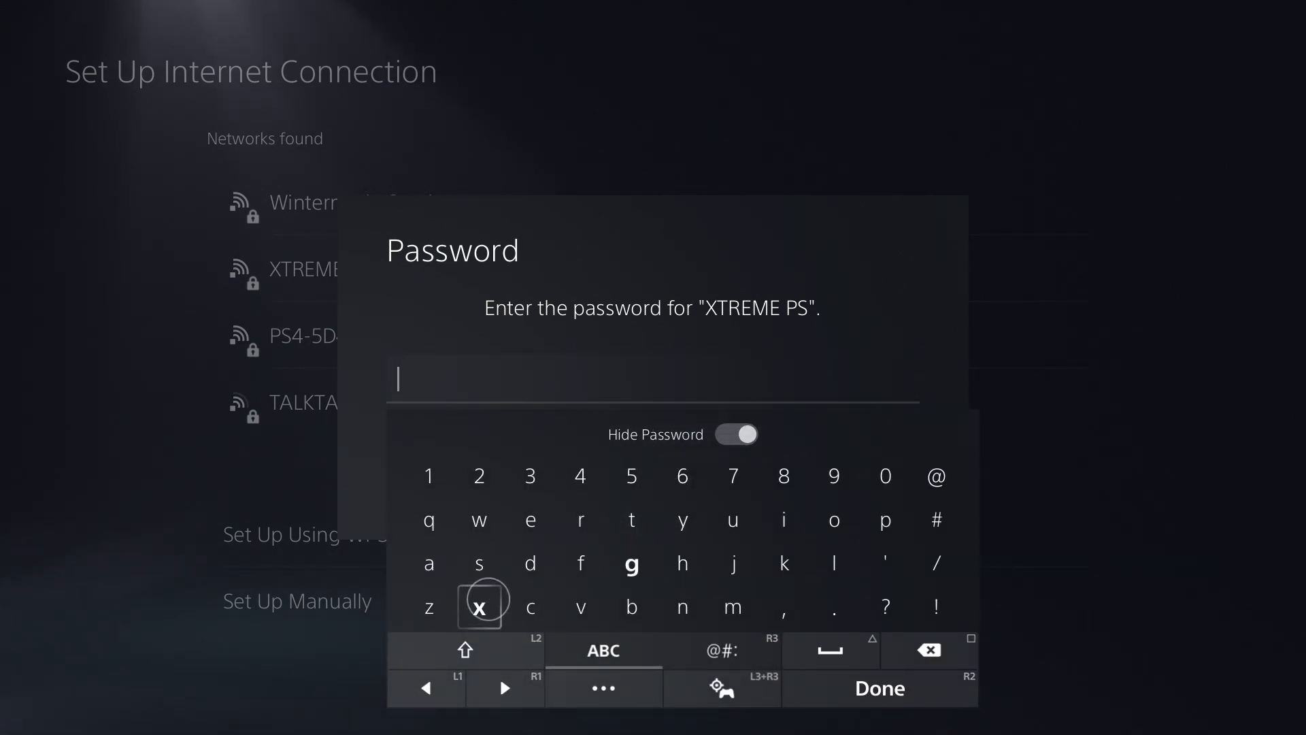
click(529, 520)
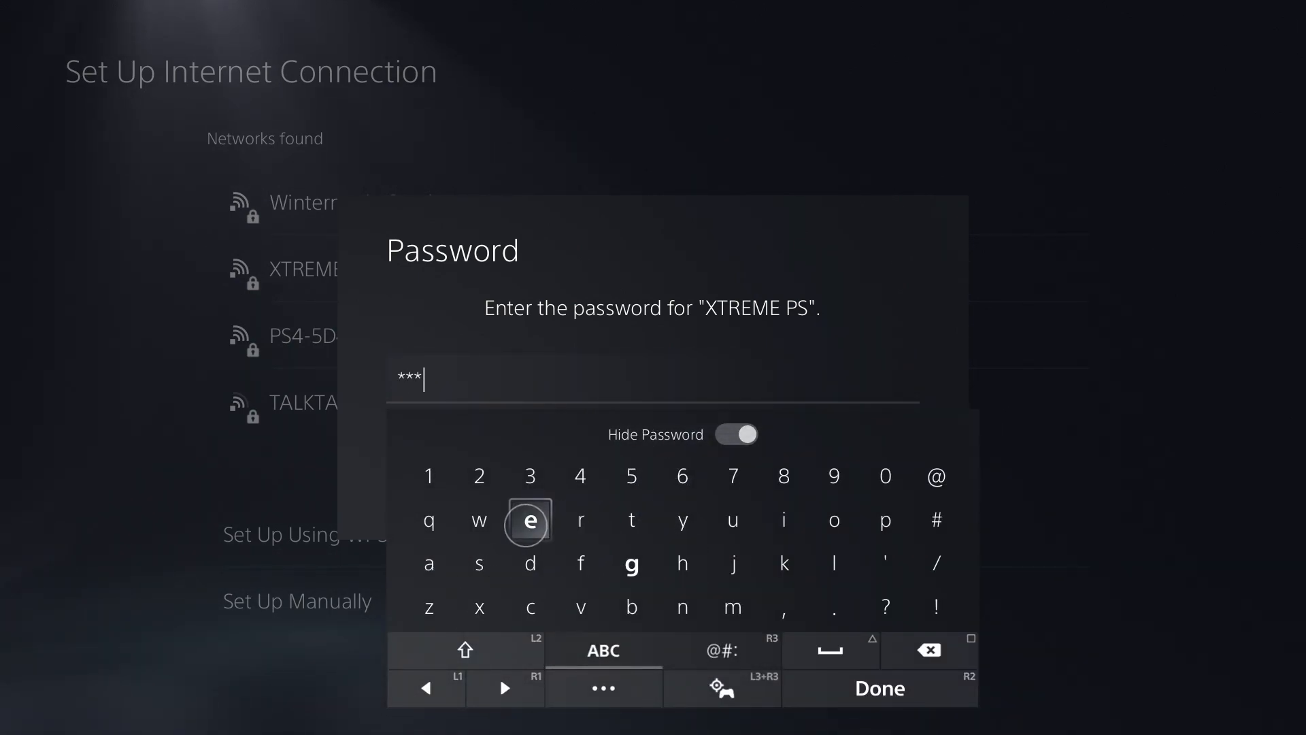
click(529, 520)
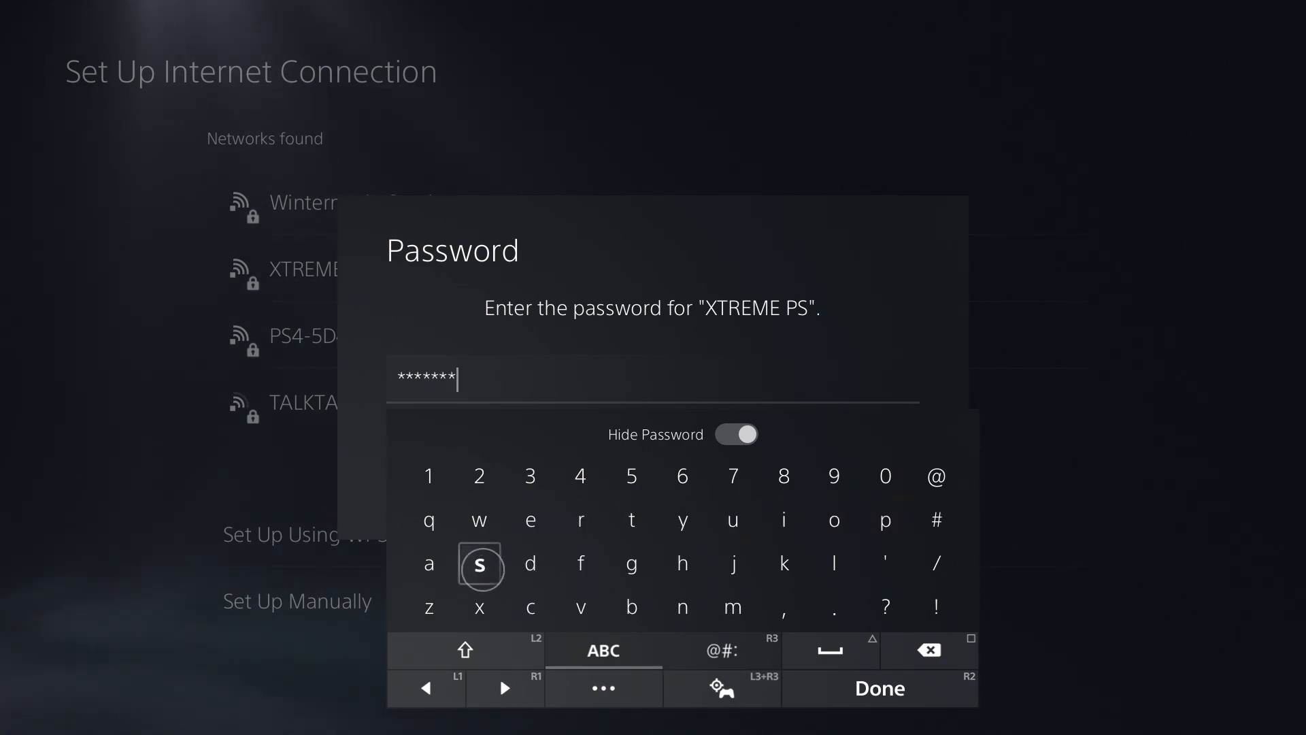
click(681, 518)
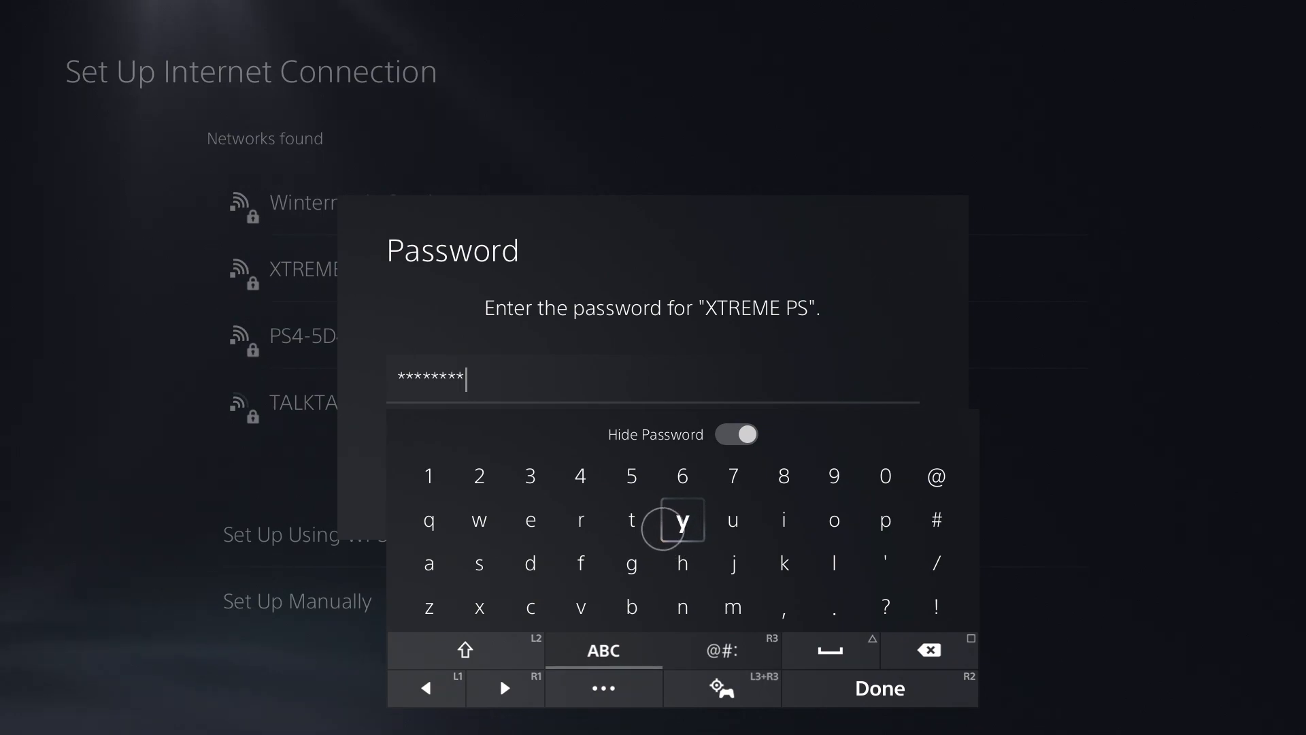
click(879, 687)
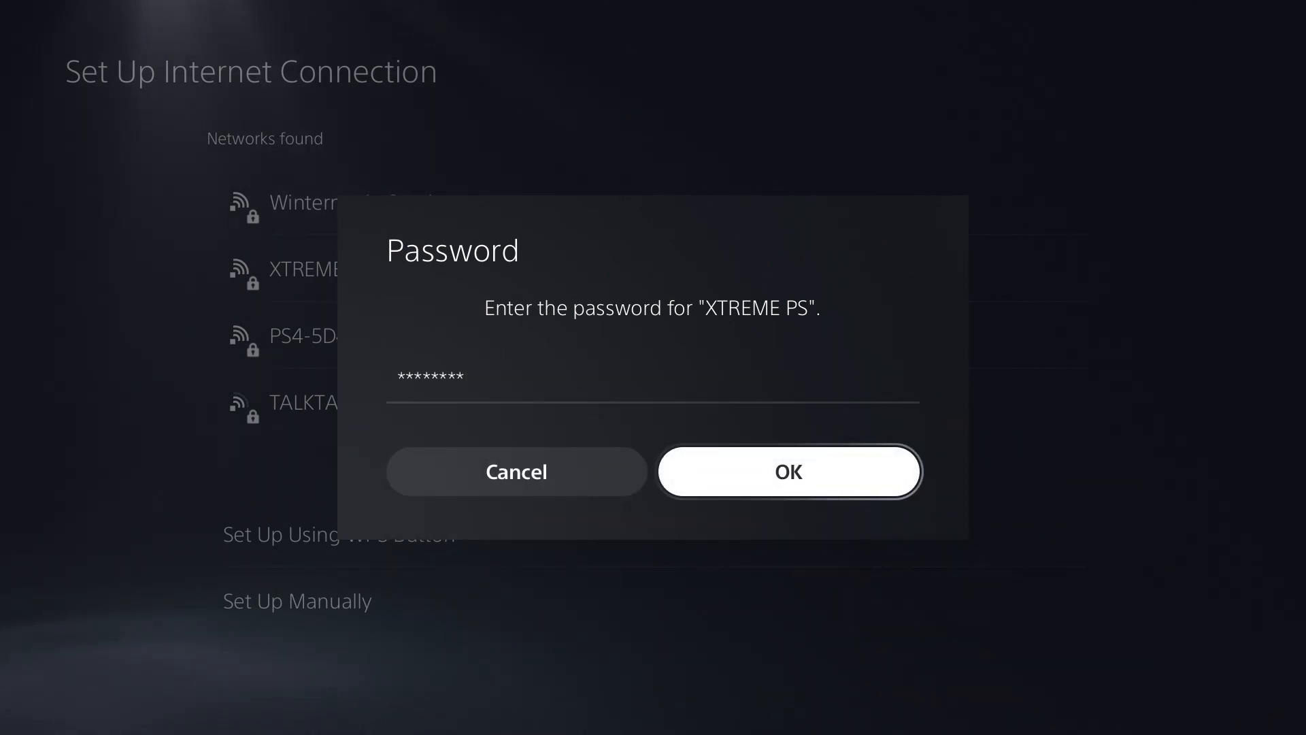
click(788, 471)
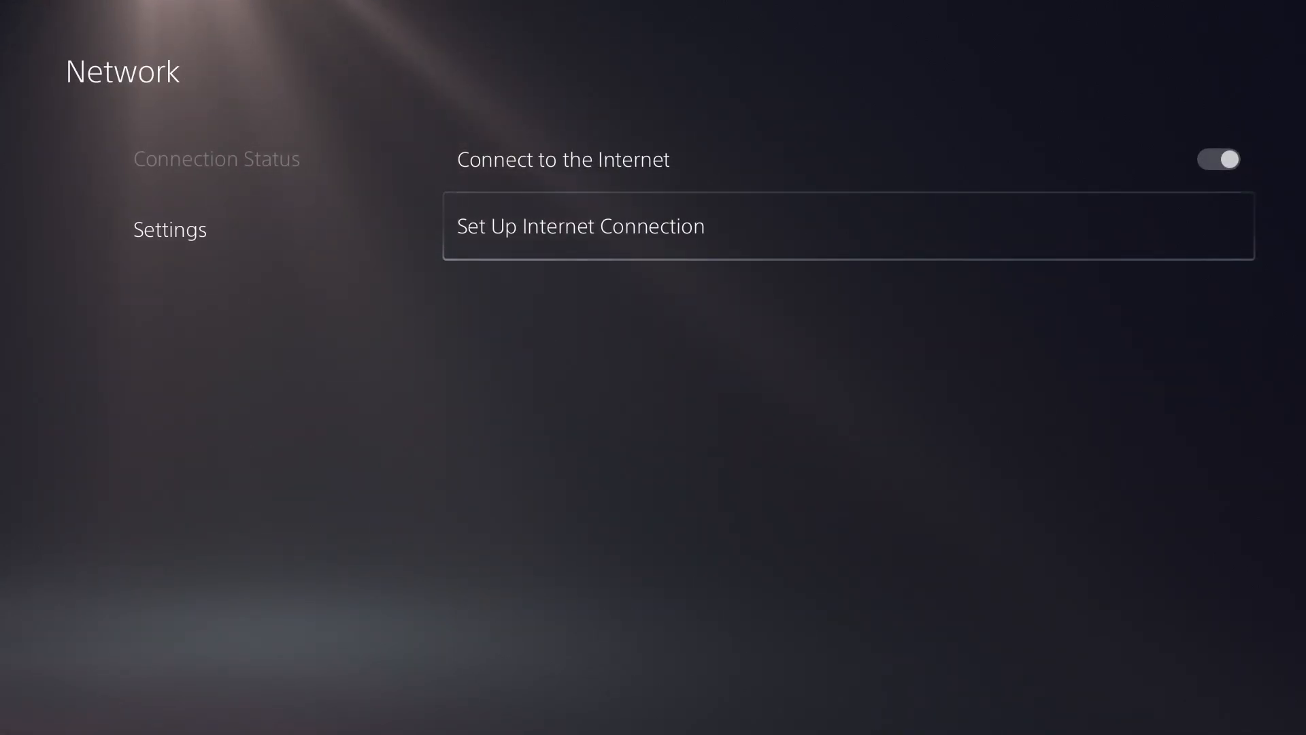
View Connection Status showing XTREME PS connected and PlayStation Network signed in
click(216, 158)
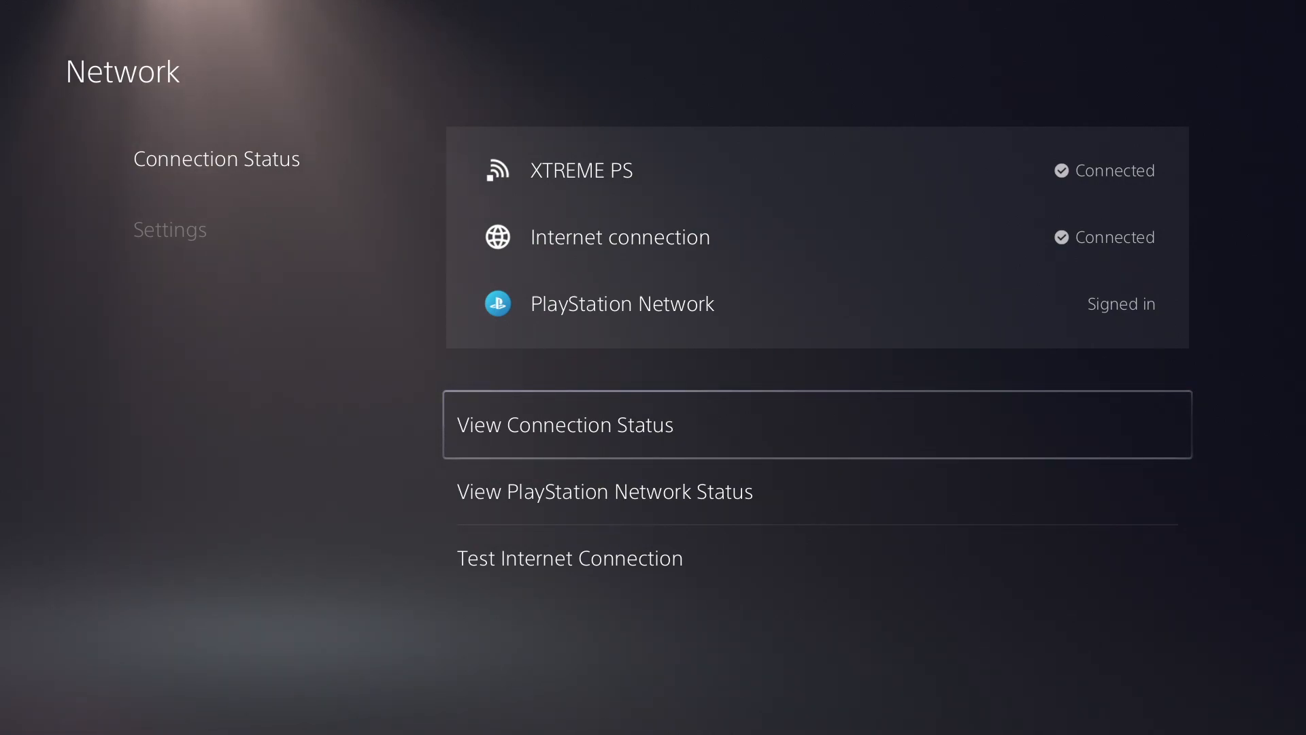
Start Test Internet Connection to check the XTREME PS connection
key(down)
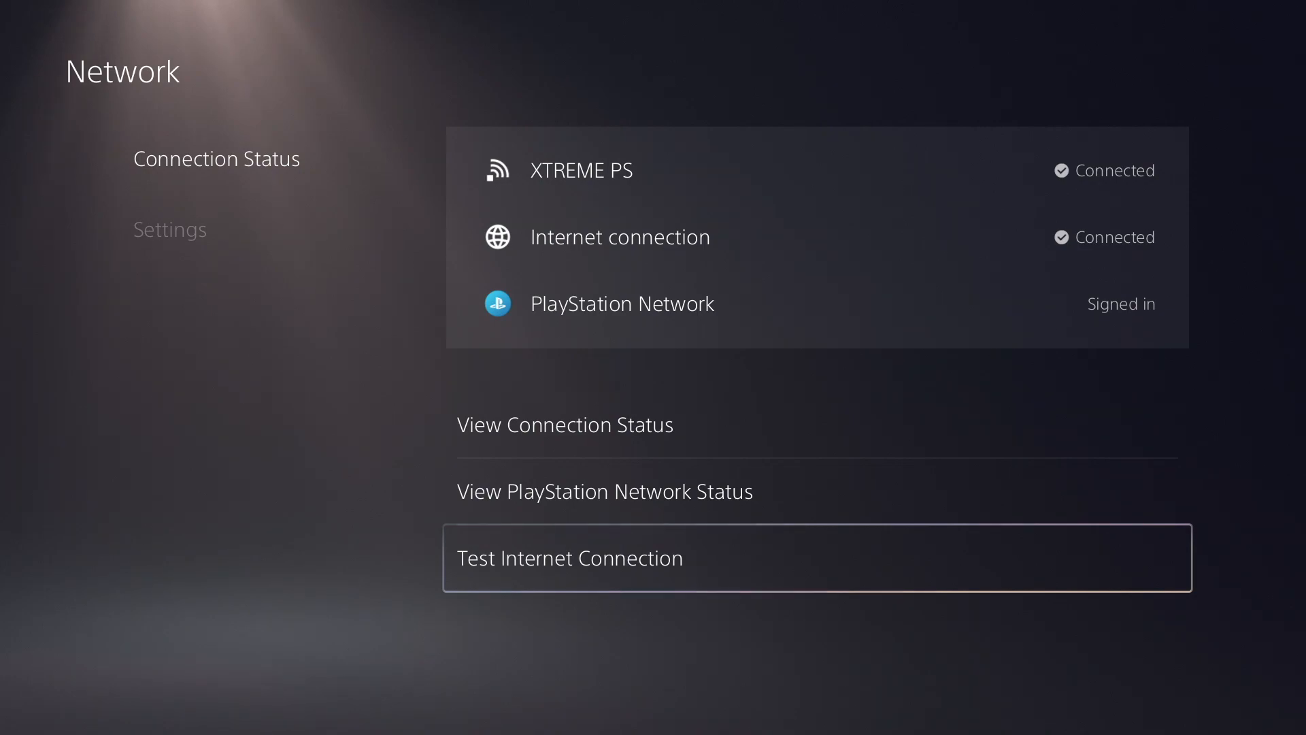
click(569, 558)
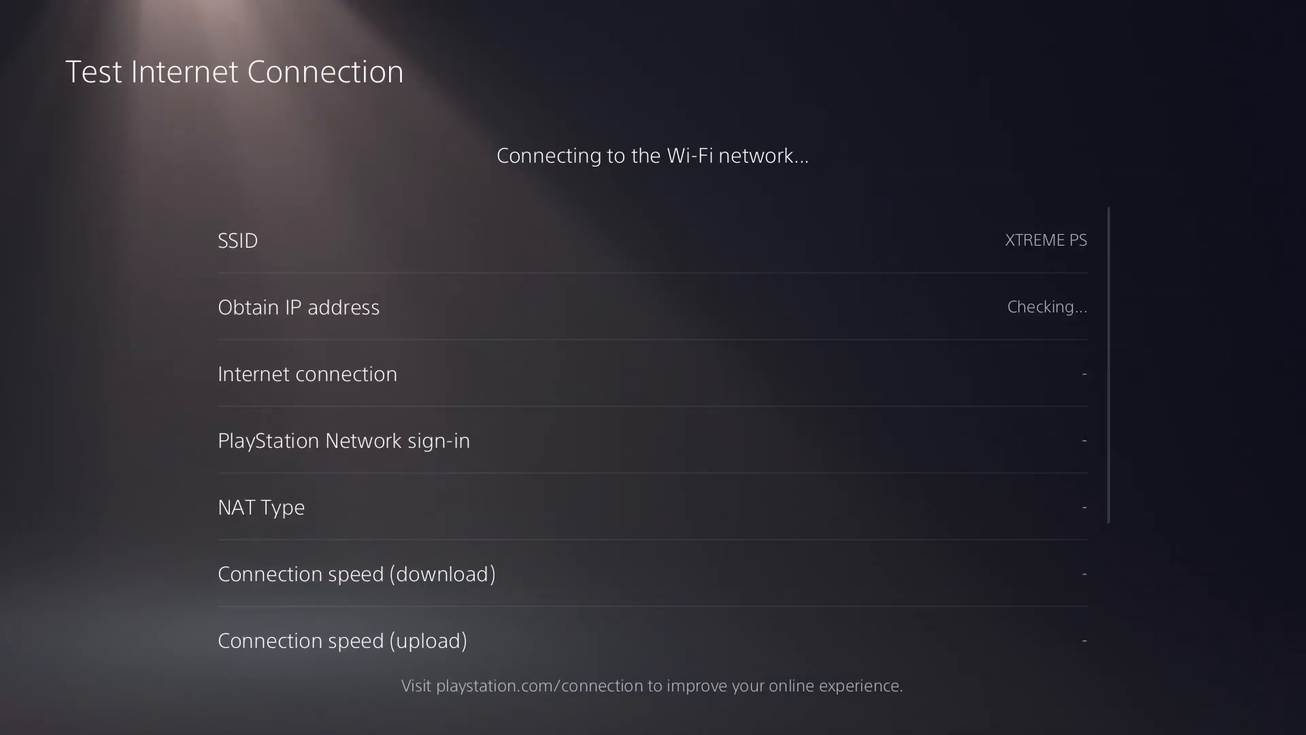